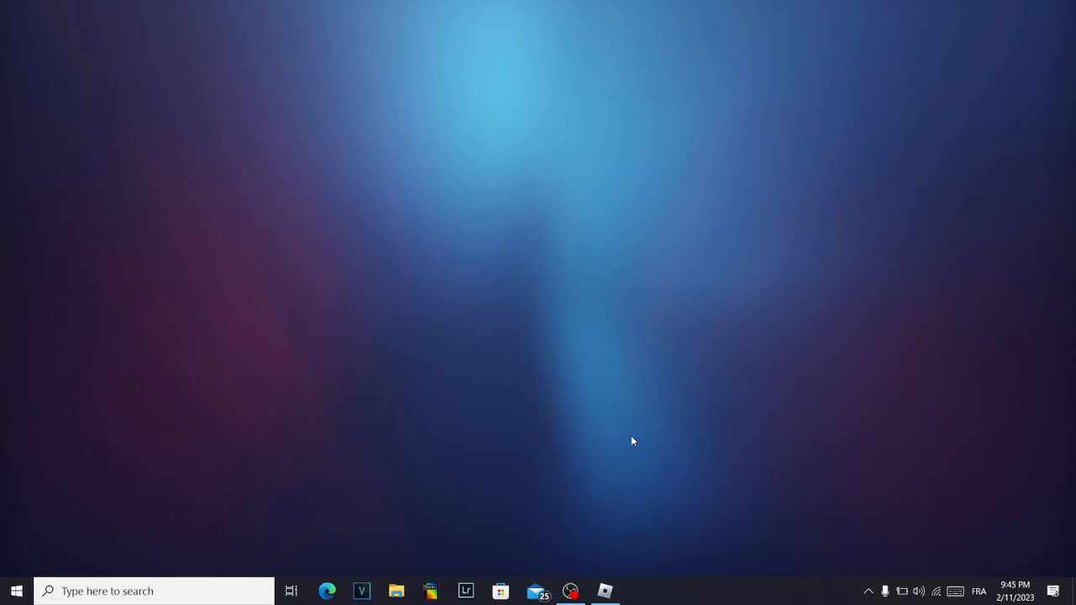
Search Start for 'roblox' and open Roblox Player's file location.
left_click(152, 591)
type("roblox")
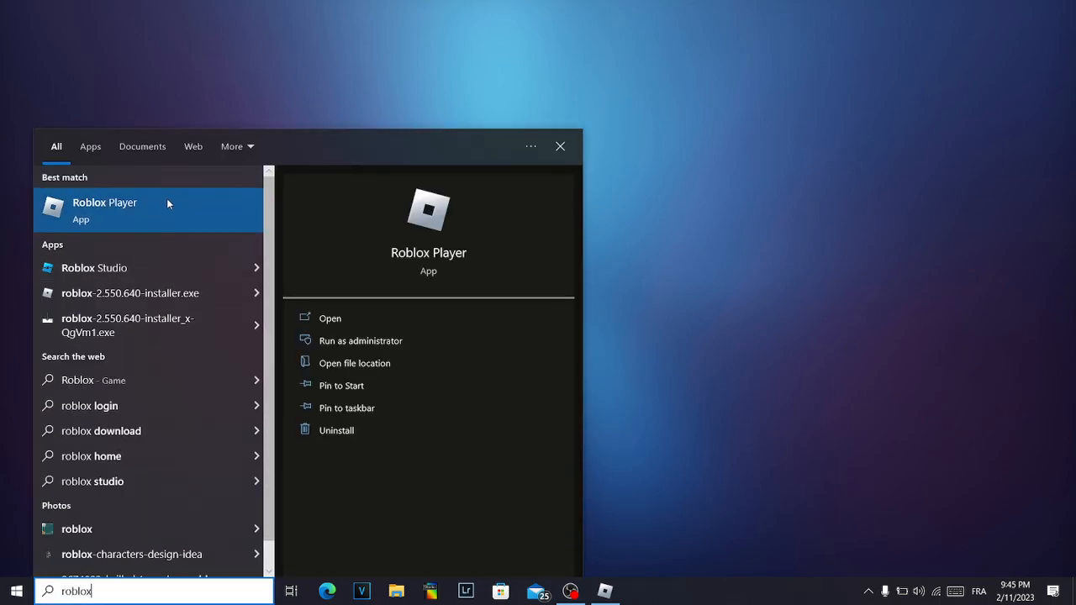
right_click(148, 208)
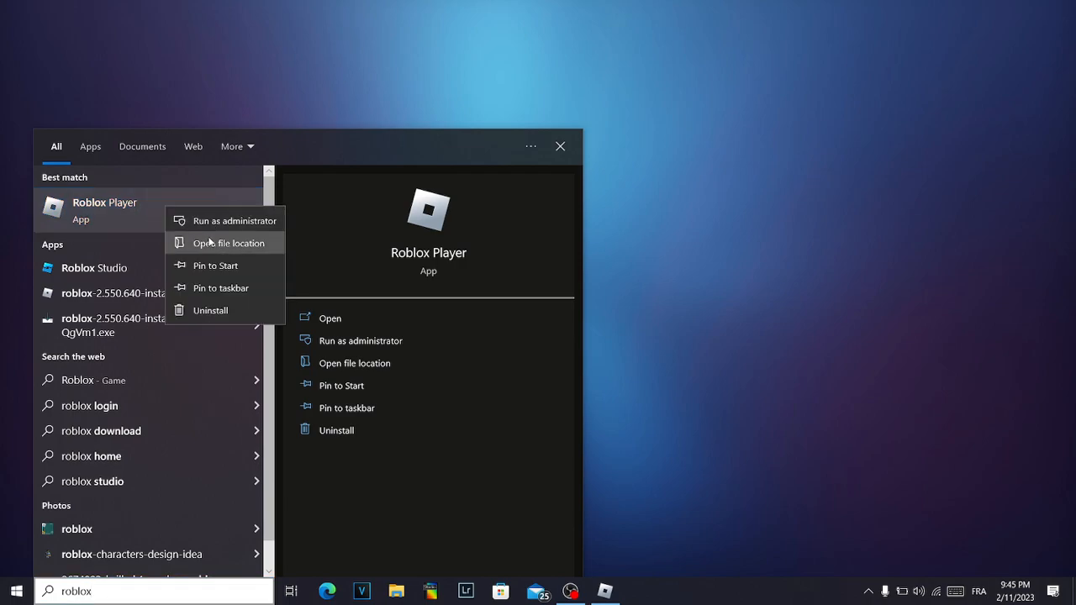
left_click(227, 243)
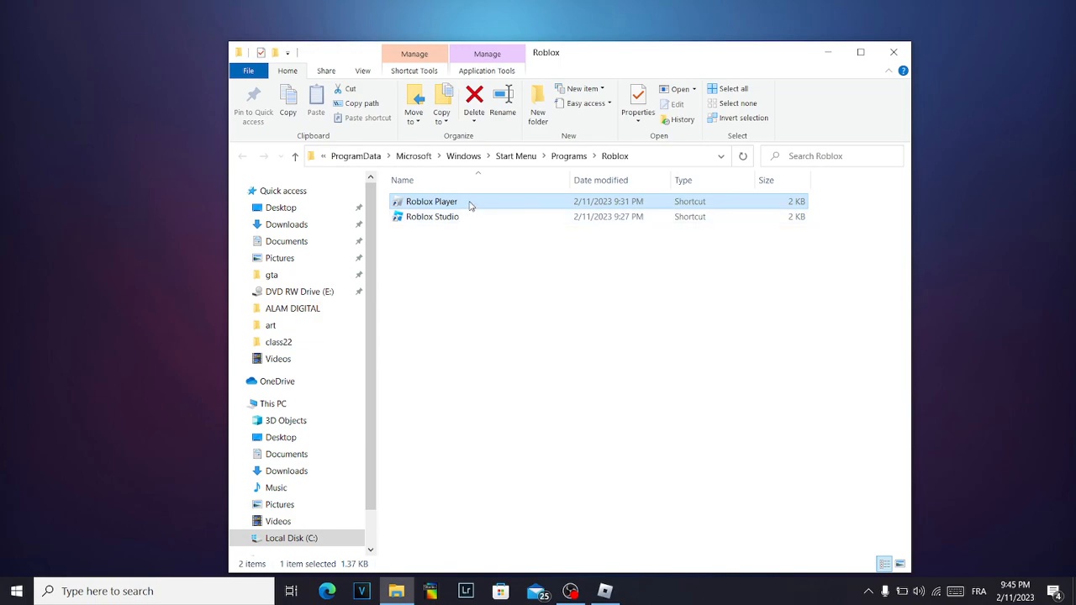
Follow the Roblox Player shortcut to the installed Roblox version folder.
right_click(431, 201)
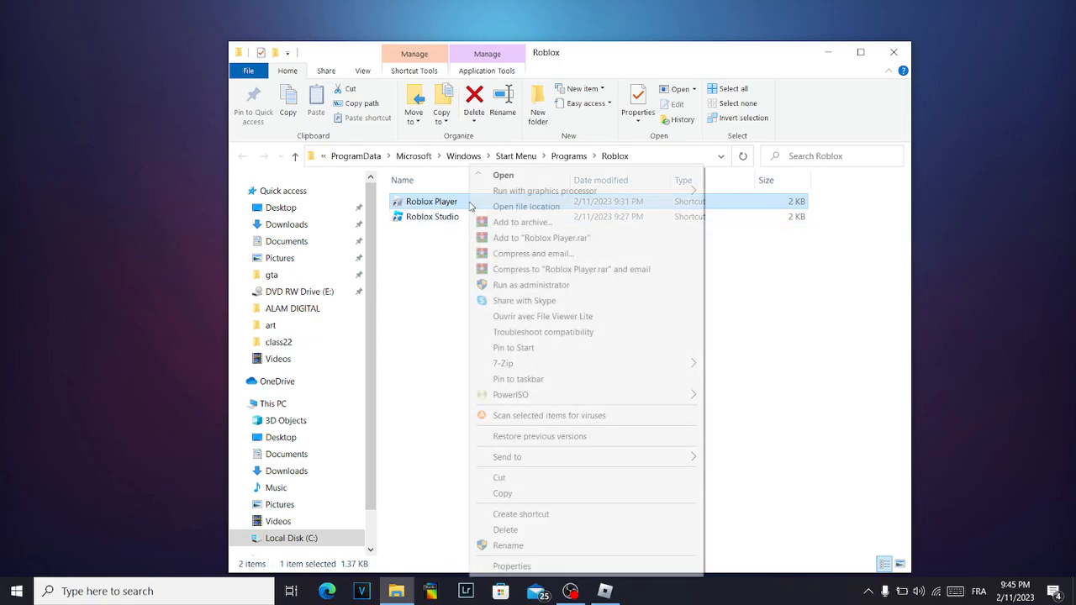
mouse_move(544, 191)
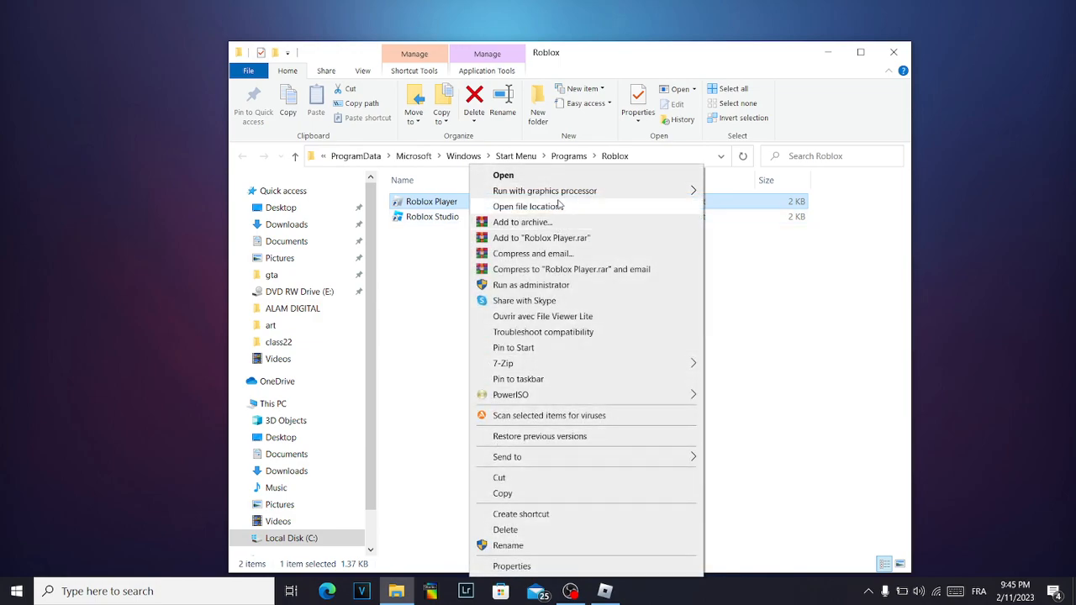
left_click(533, 206)
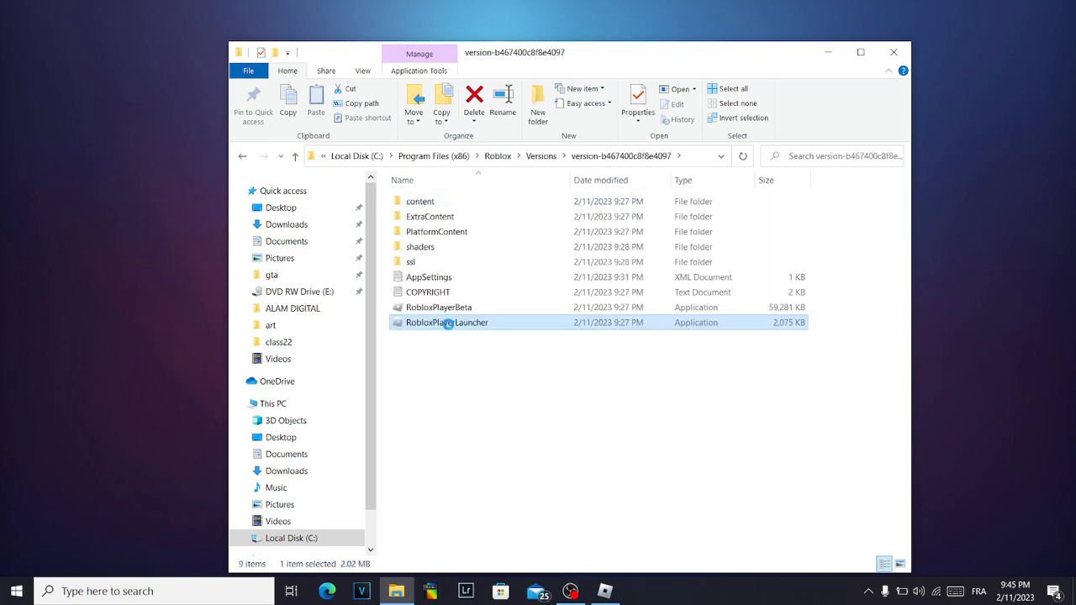
Tick 'Run this program in compatibility mode for' in RobloxPlayerLauncher's Compatibility properties.
right_click(446, 322)
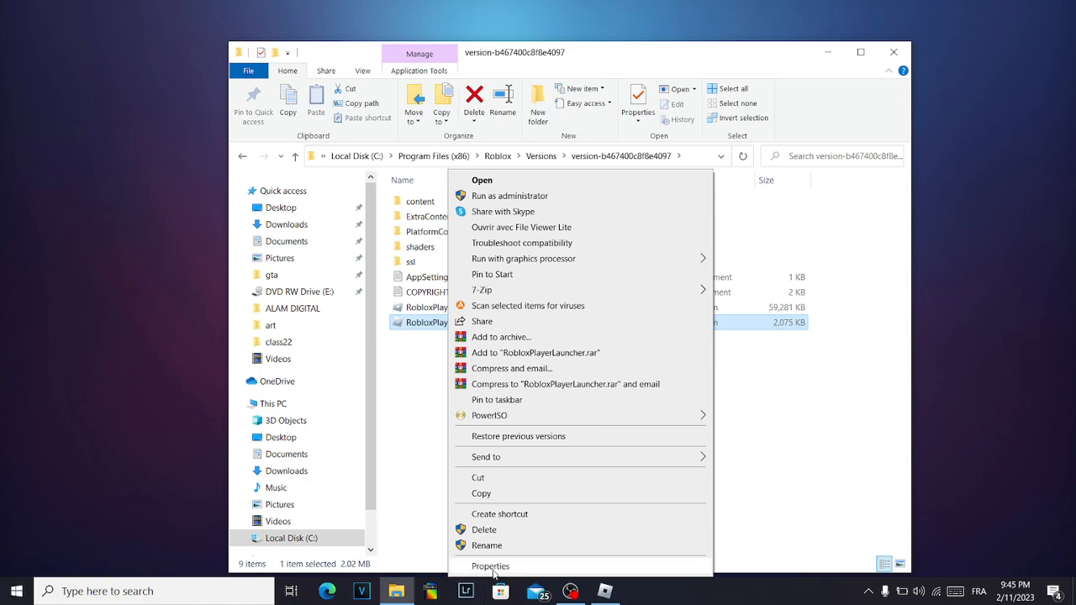
left_click(490, 566)
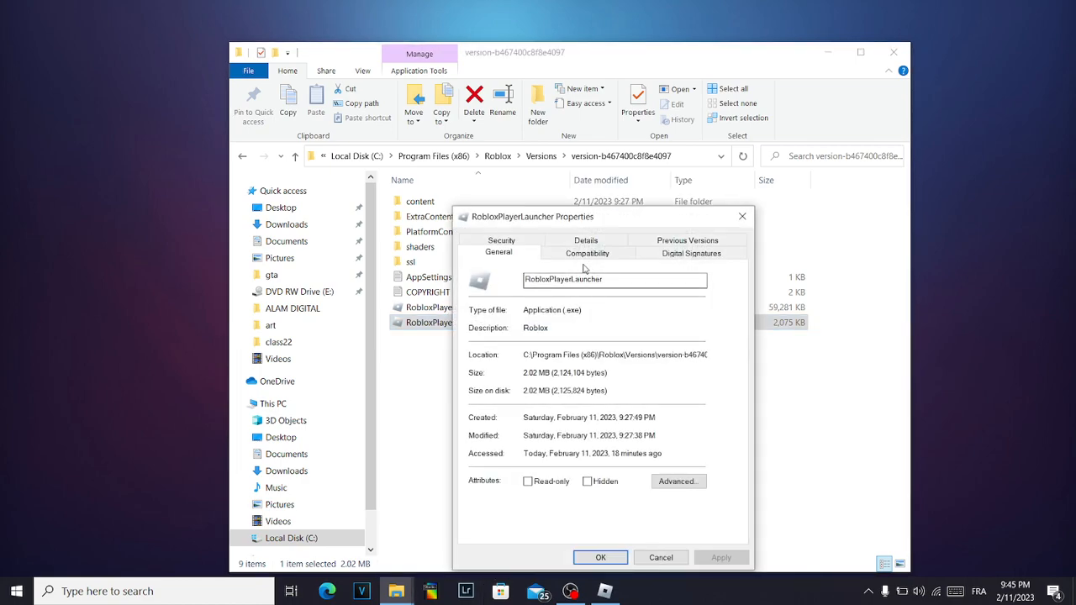
left_click(587, 253)
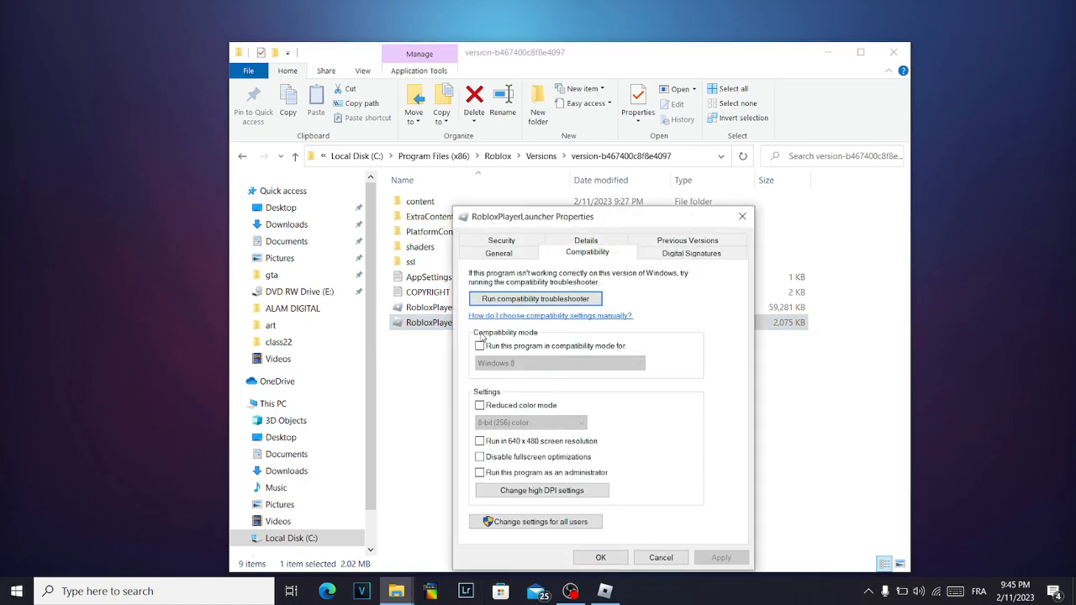
left_click(480, 345)
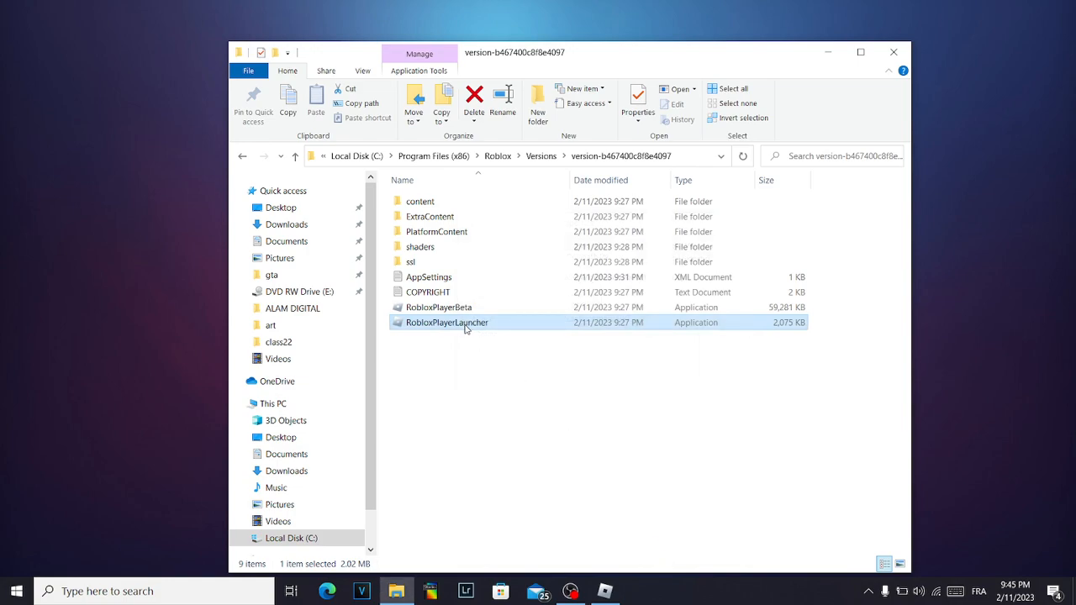
mouse_move(475, 323)
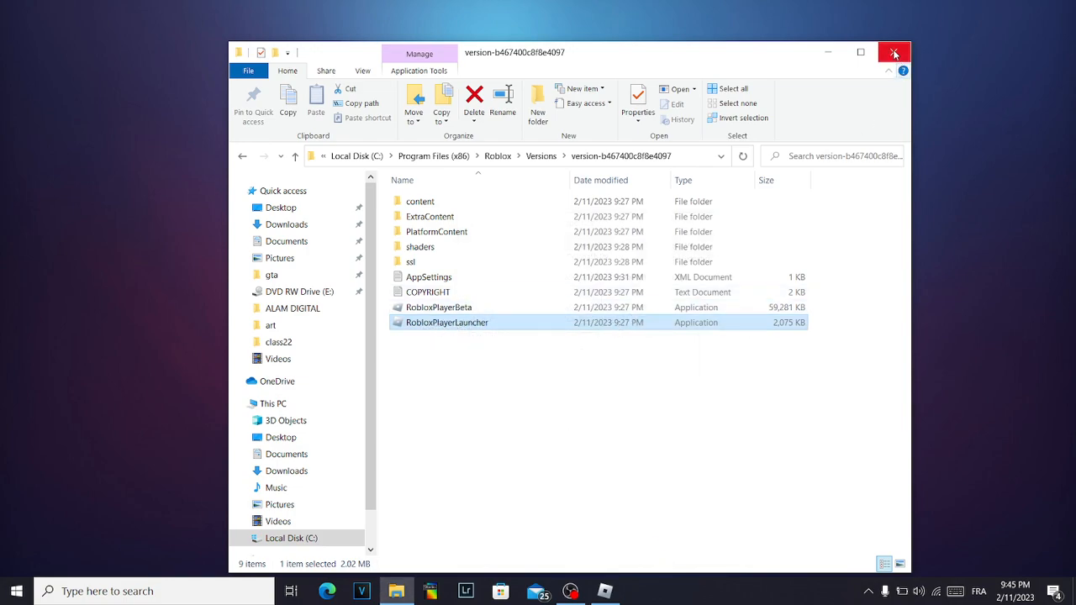
Close the Roblox version folder's File Explorer window.
left_click(894, 53)
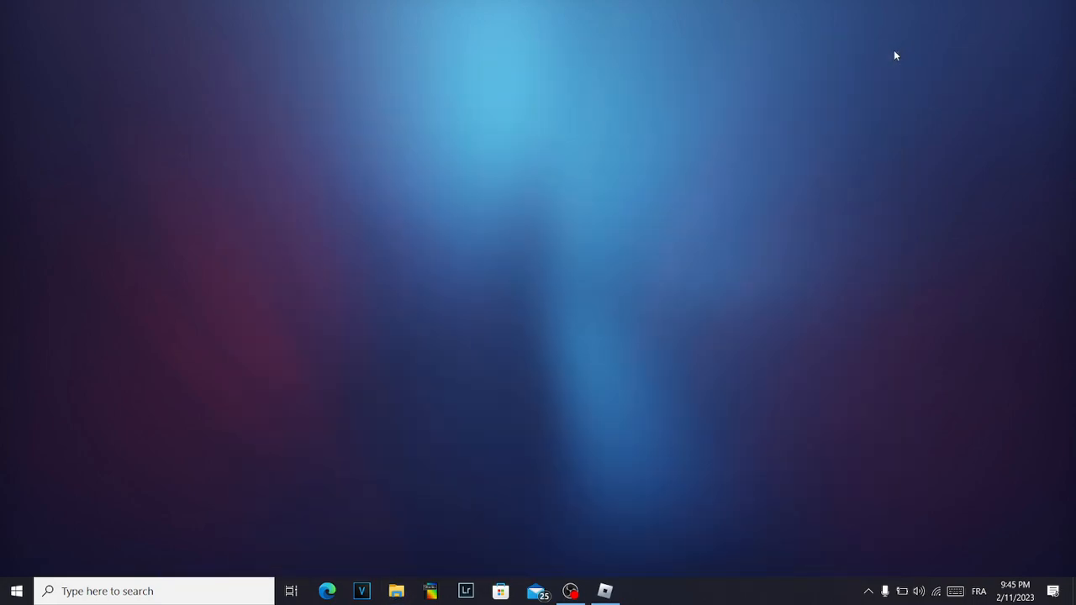